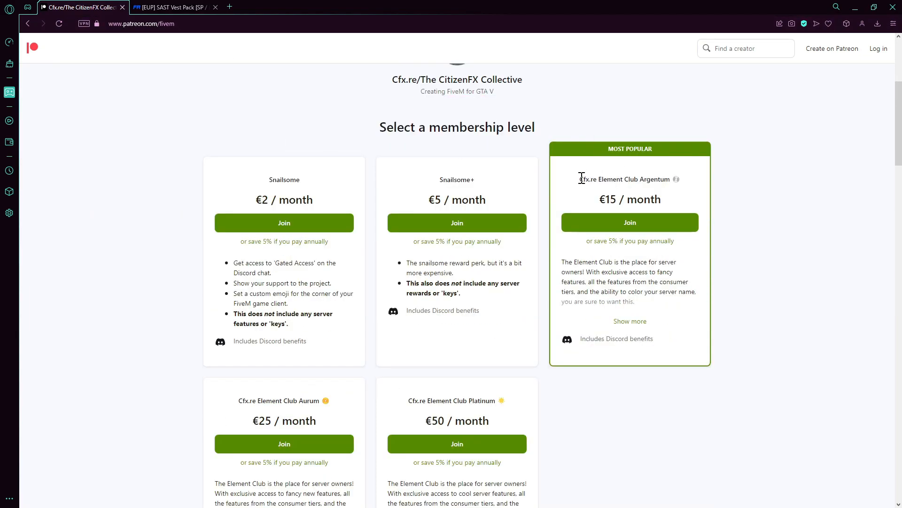
- Browse to the EUP SAST Vest Pack page on LSPDFR and review its membership details
double_click(625, 179)
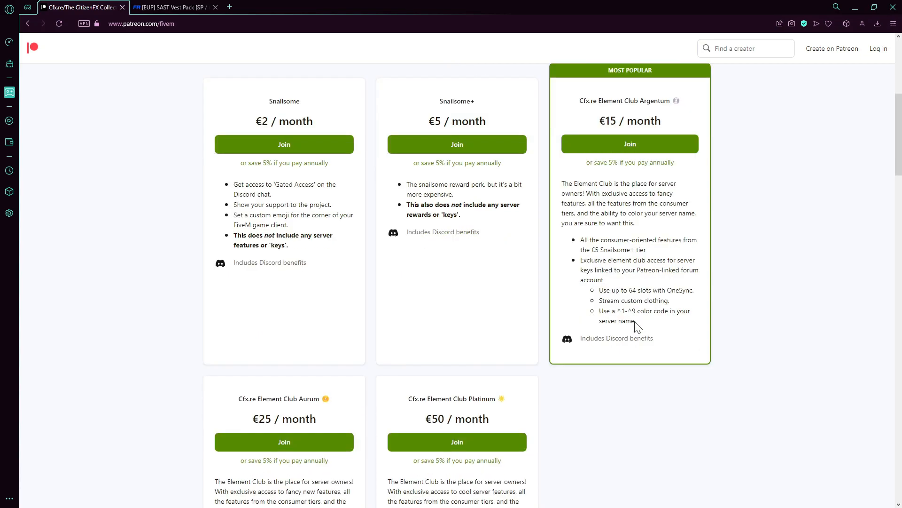
mouse_move(580, 242)
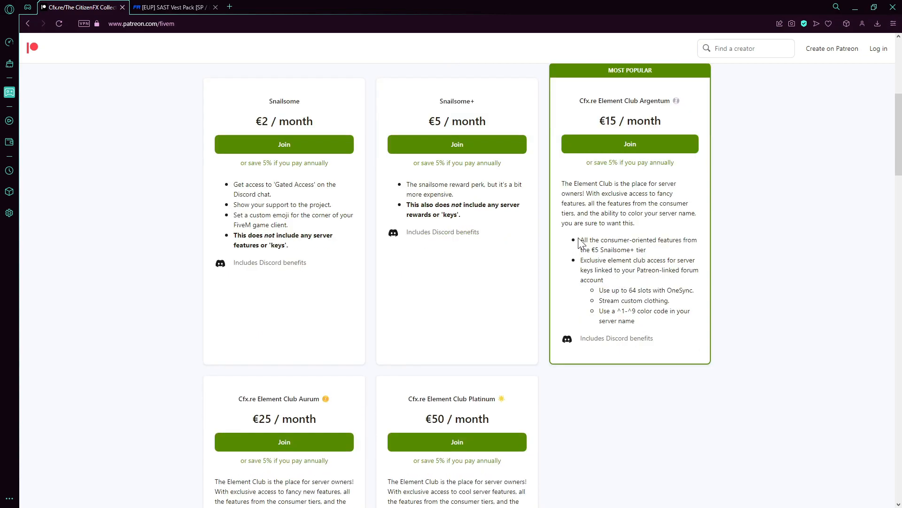
double_click(631, 290)
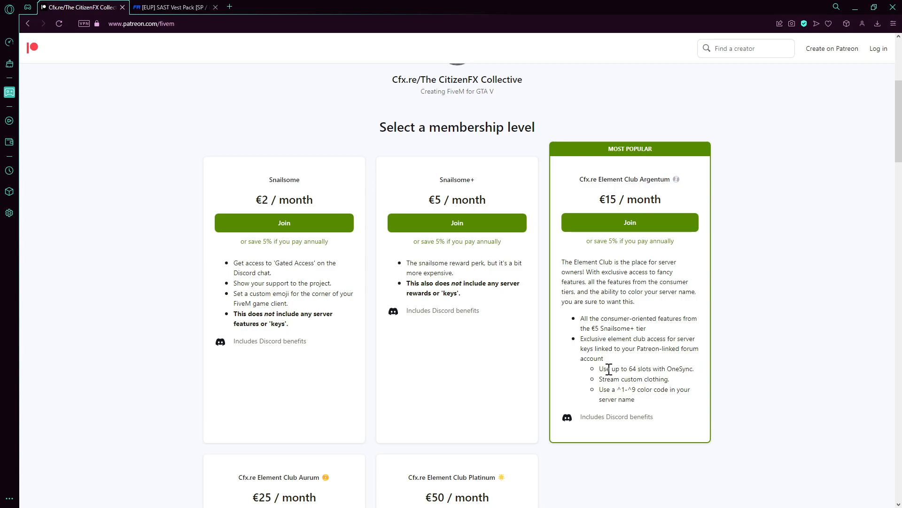
mouse_move(799, 63)
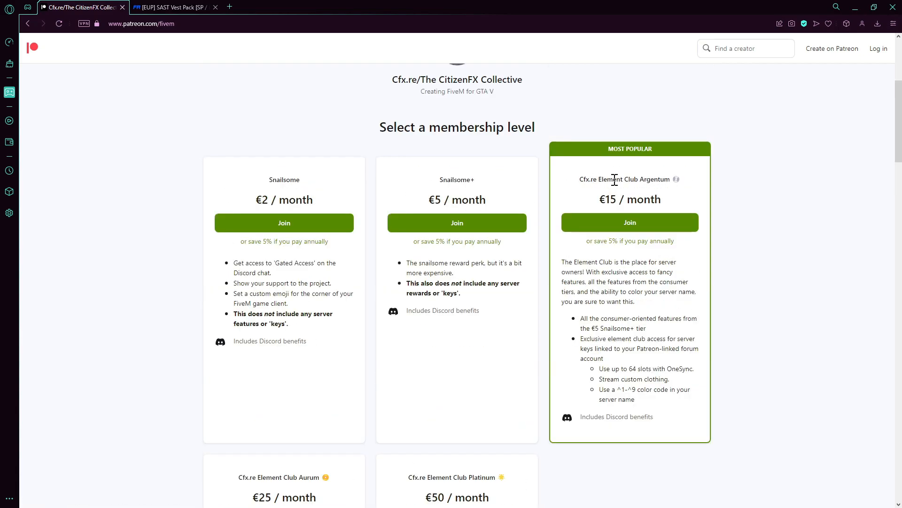
scroll(down, 3)
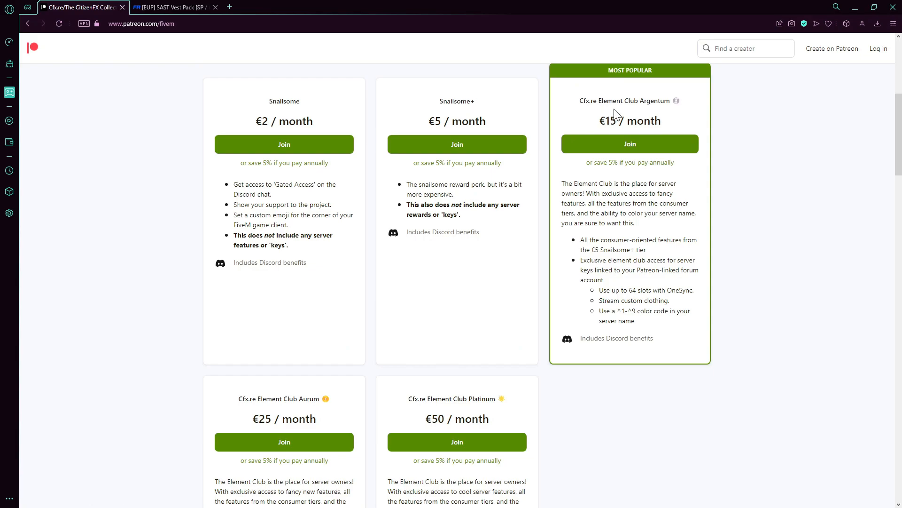
scroll(down, 3)
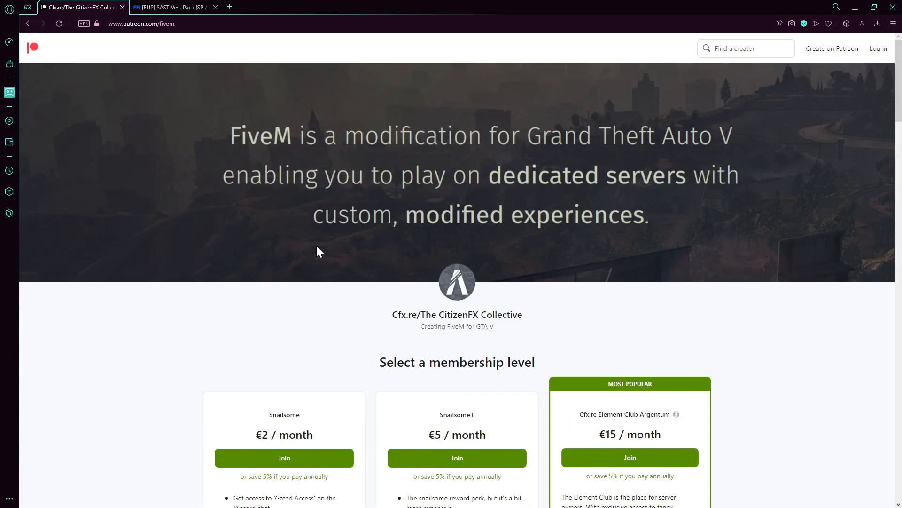
triple_click(457, 362)
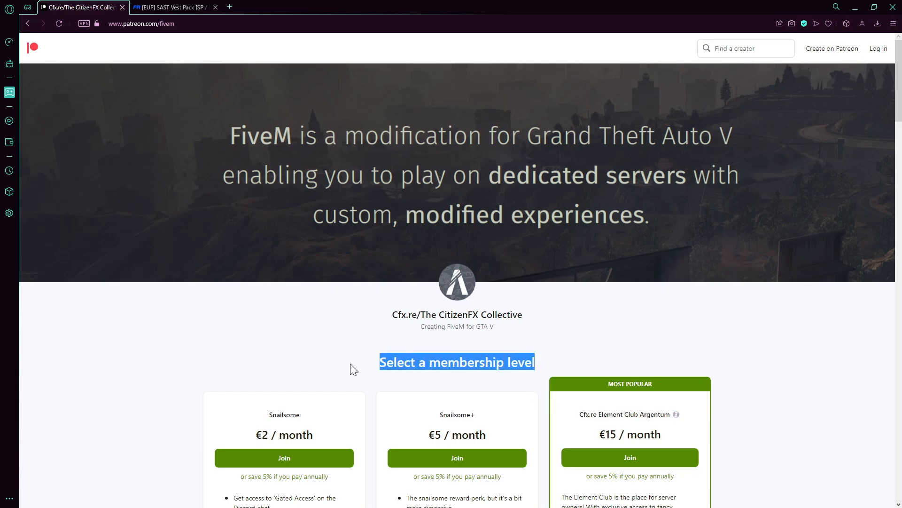
click(173, 6)
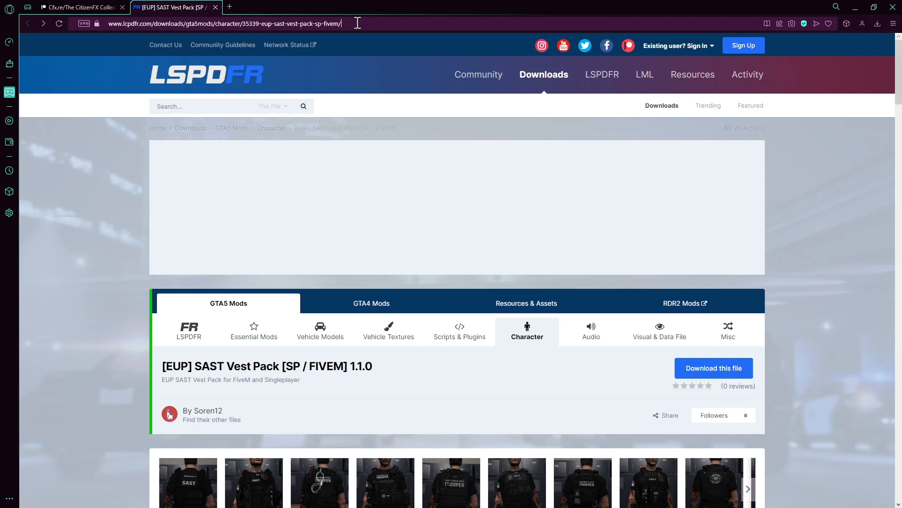
- Download the main 1.1 zip of the SAST vest pack
scroll(down, 3)
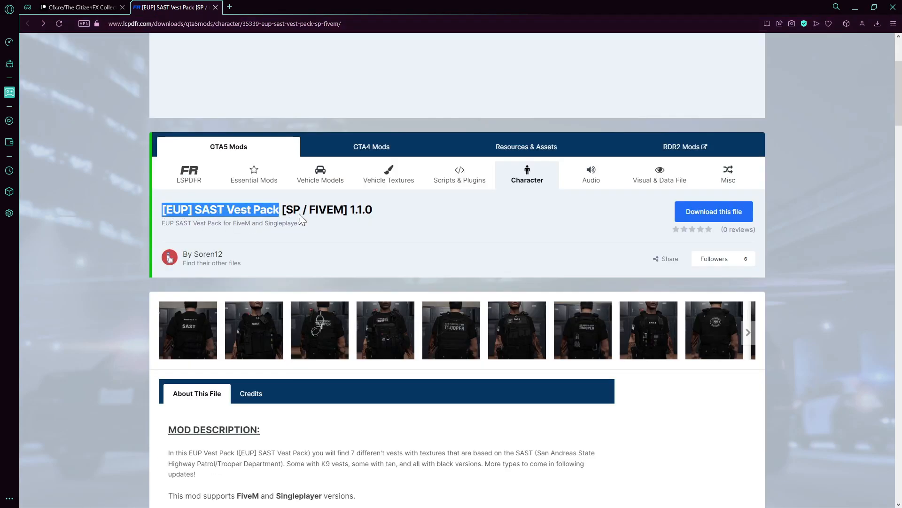
scroll(down, 3)
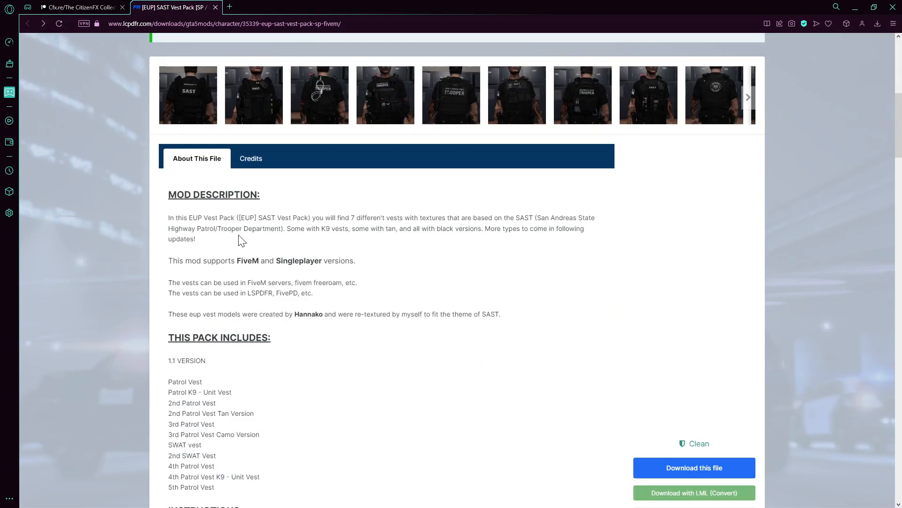
click(694, 467)
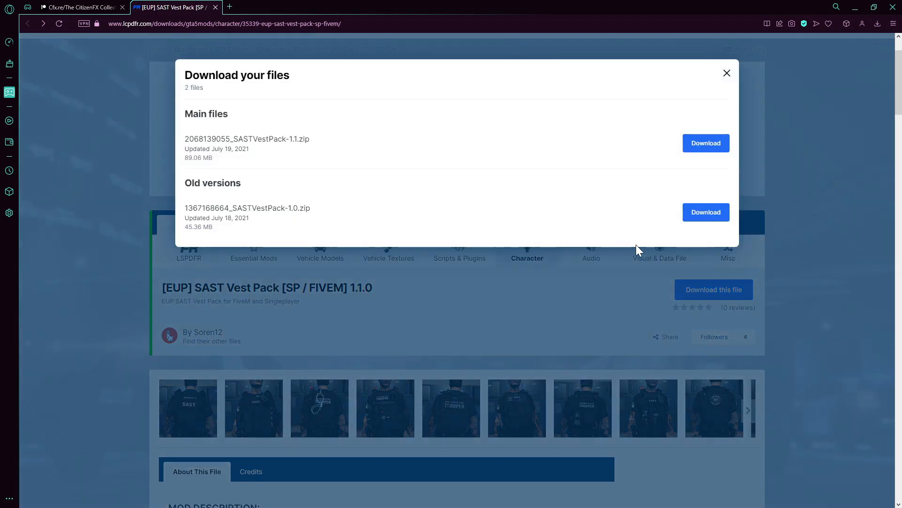
click(727, 74)
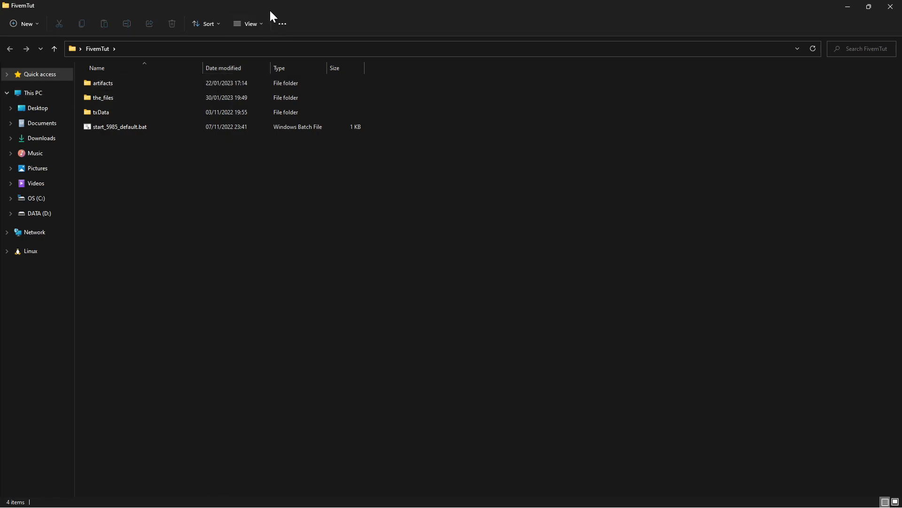
- Create a new folder named [EUP] in the server's resources folder and enter it
click(867, 6)
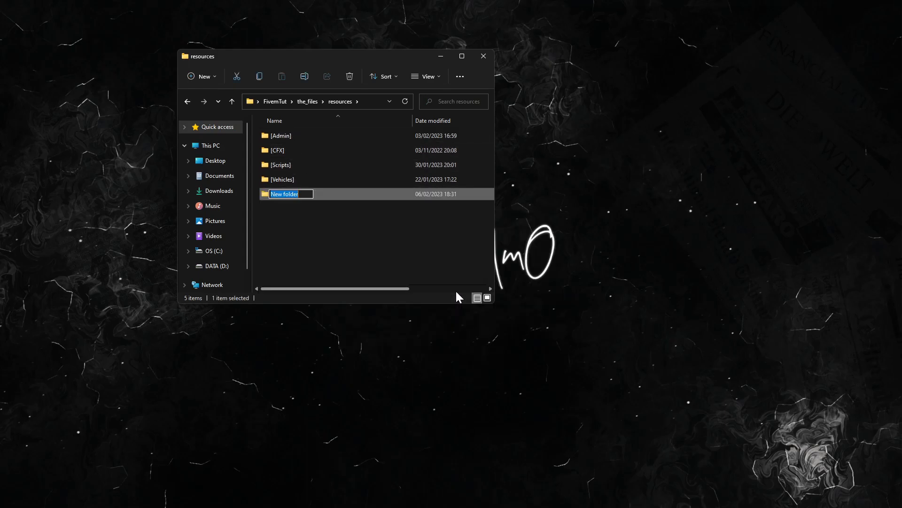
text([EUP])
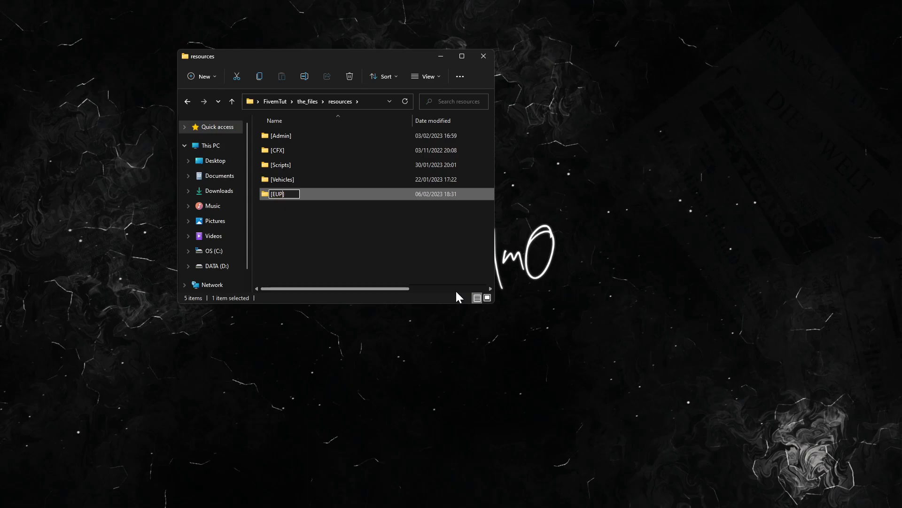
key(Enter)
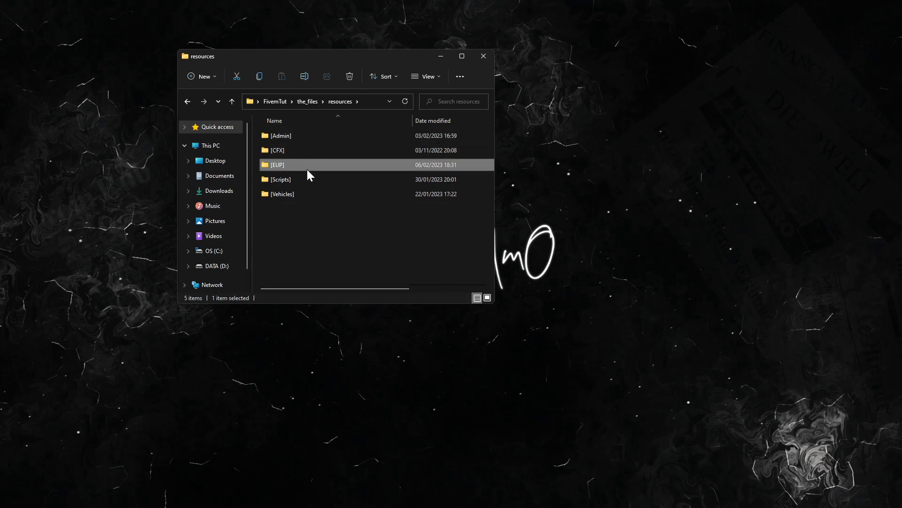
double_click(279, 165)
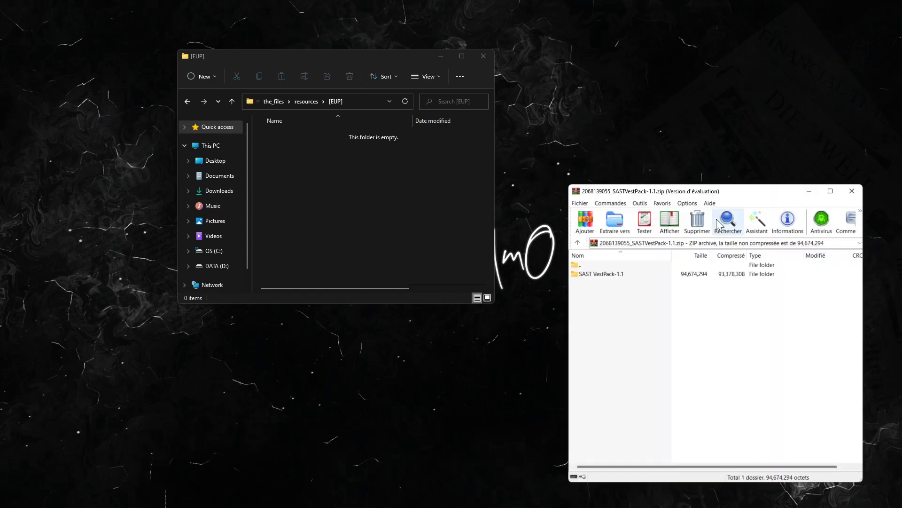
- Rename the archive's [FiveM] folder to eup-sast in WinRAR
double_click(600, 273)
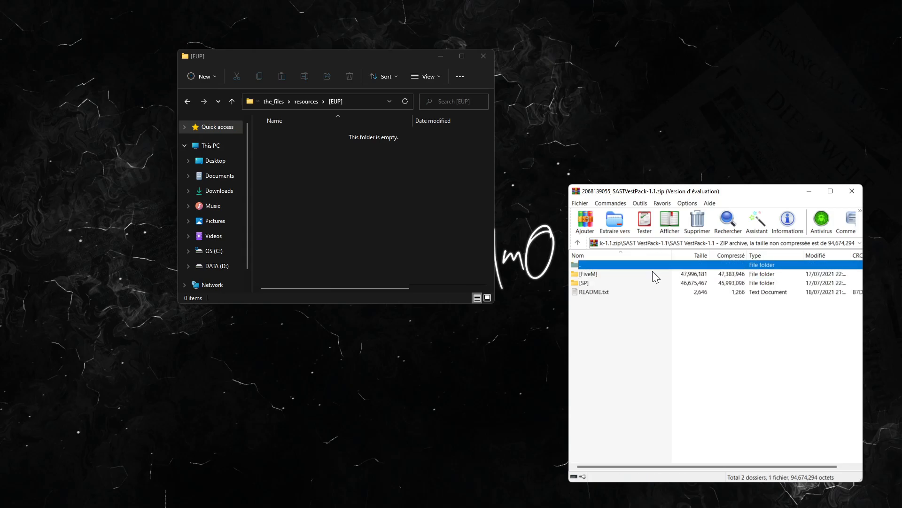
click(587, 274)
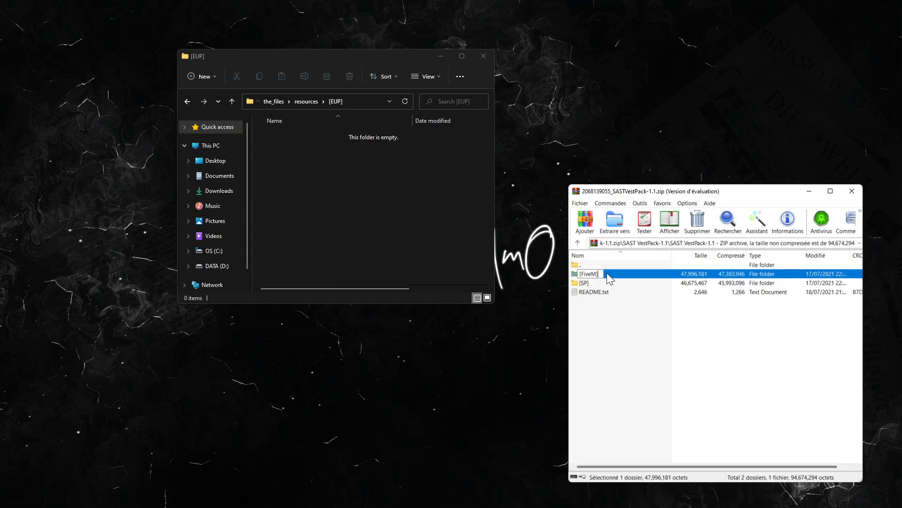
double_click(588, 274)
text(eup-sast)
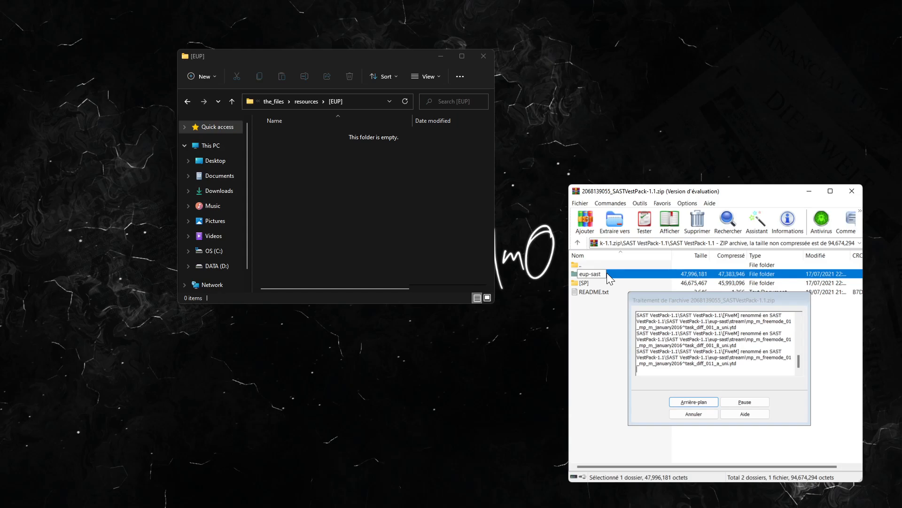
click(694, 401)
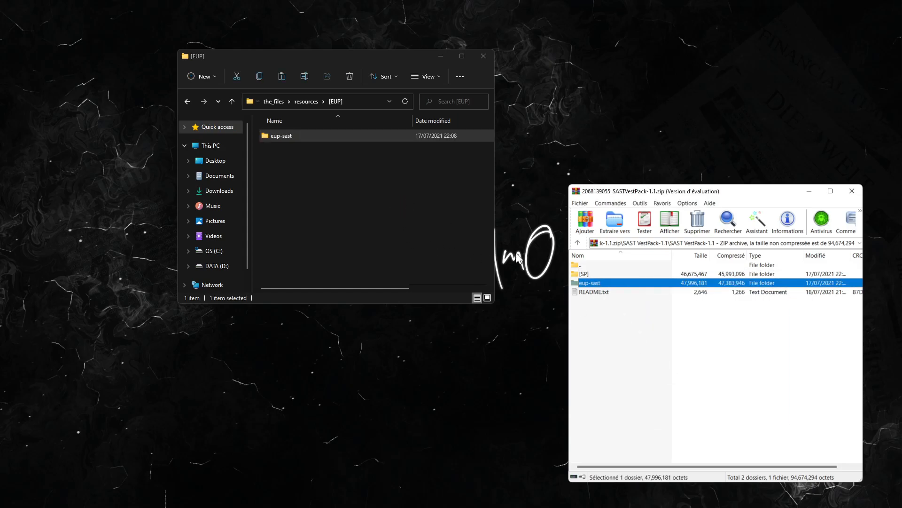
- Extract eup-sast into [EUP] and view its stream folder and __resource.lua
double_click(588, 283)
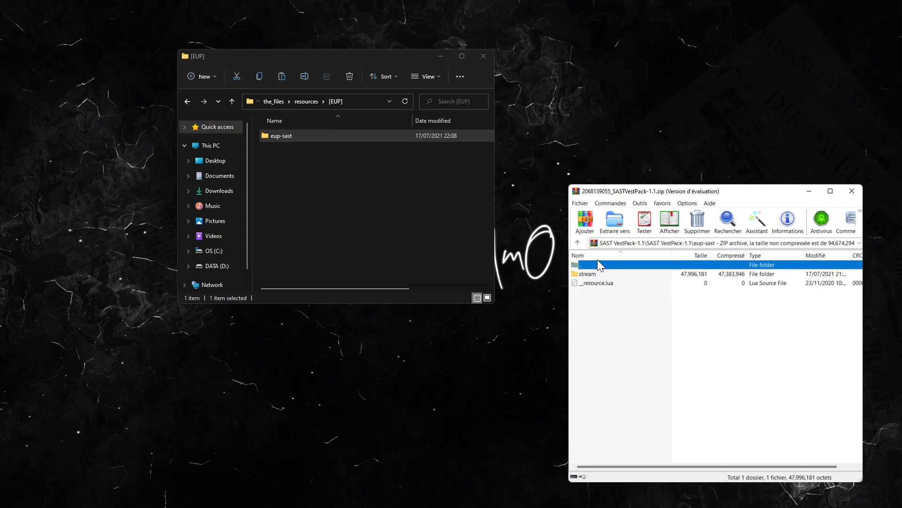
double_click(281, 136)
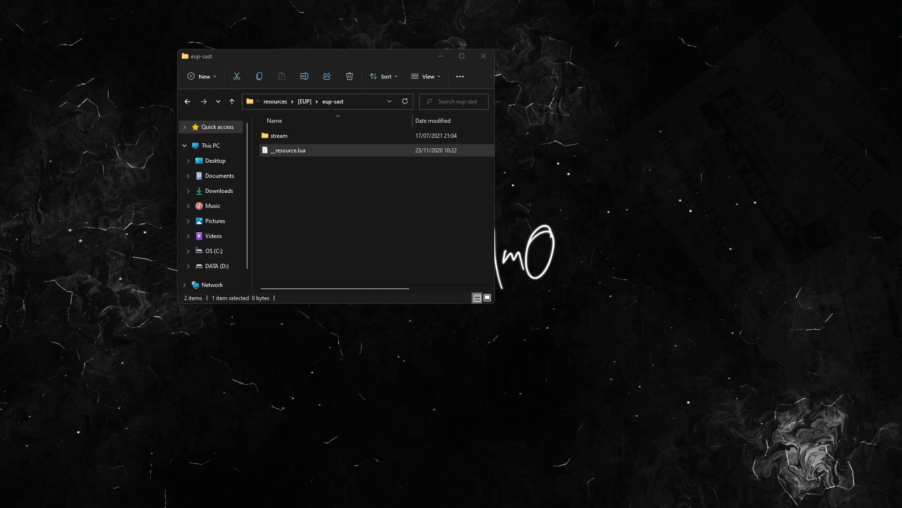
- Open the server's server.cfg in Visual Studio Code
double_click(287, 150)
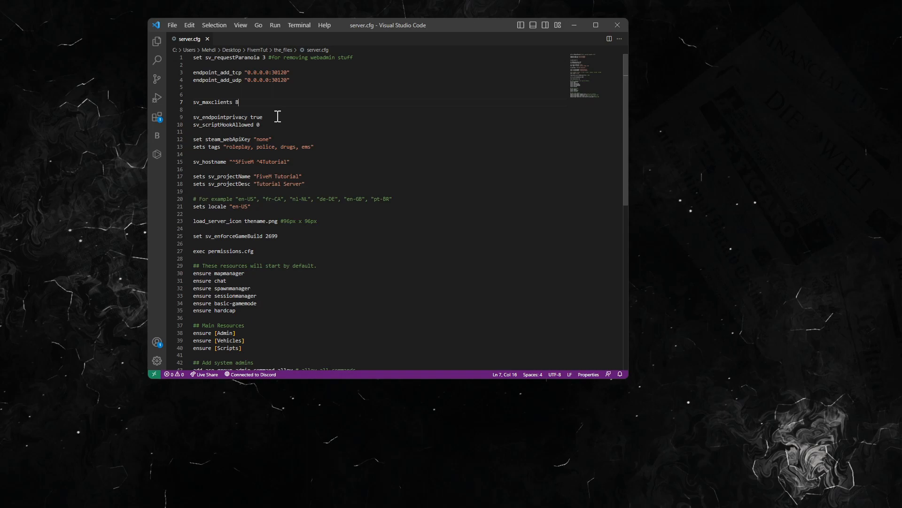
- Add an 'ensure [EUP]' line under ## Main Resources in server.cfg
scroll(down, 3)
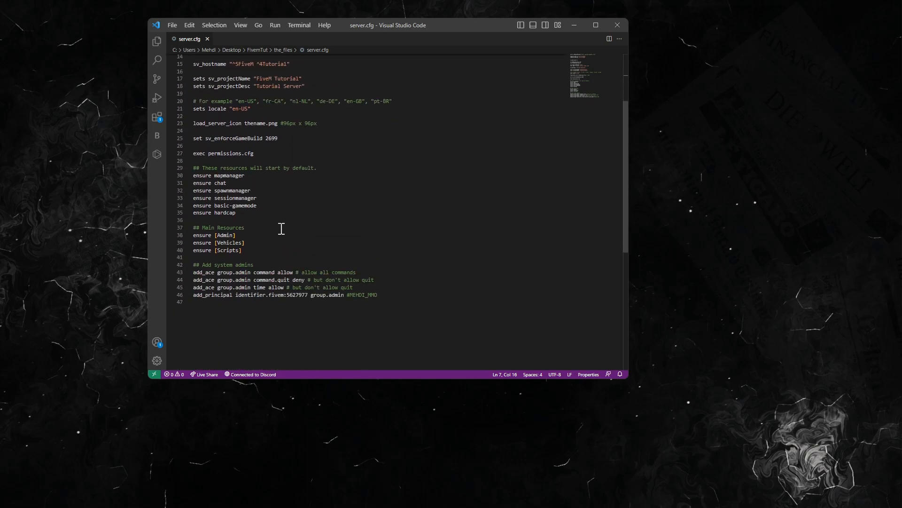
text(ensur)
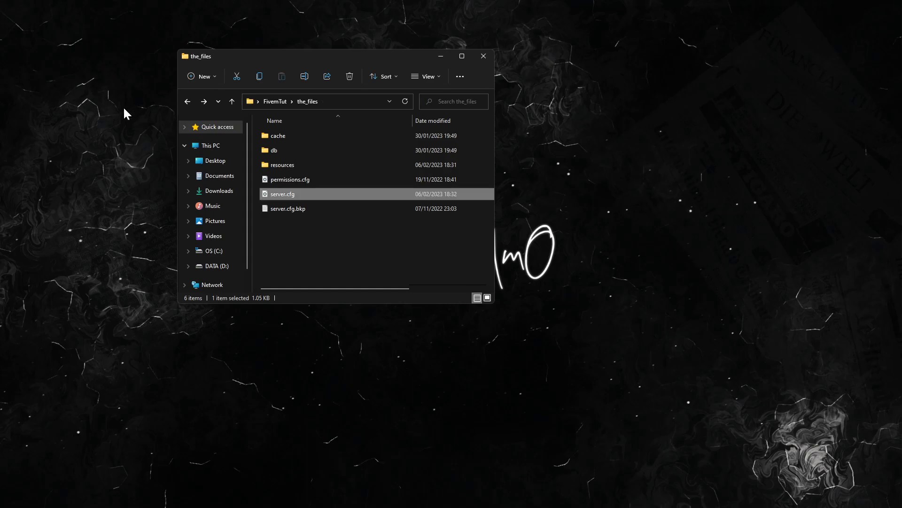
- View the resources folder listing [Admin], [CFX], [EUP], [Scripts] and [Vehicles]
double_click(281, 164)
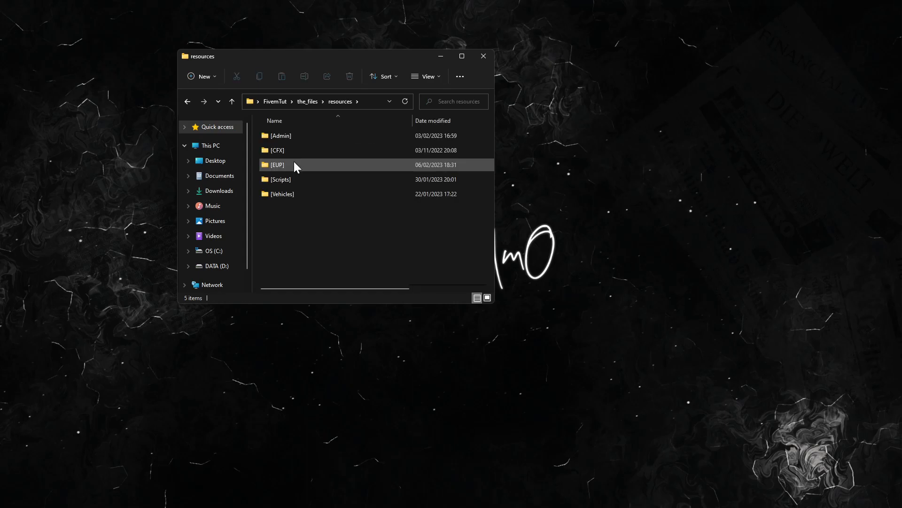
mouse_move(299, 157)
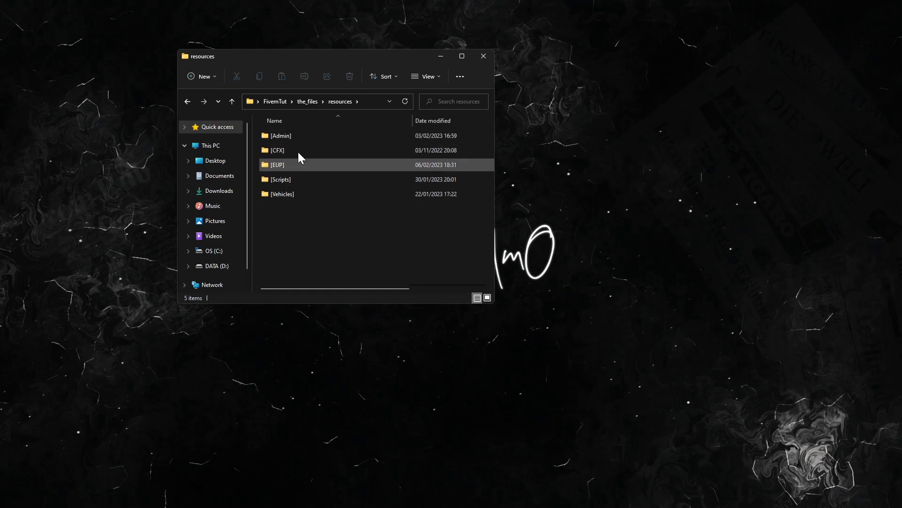
click(281, 136)
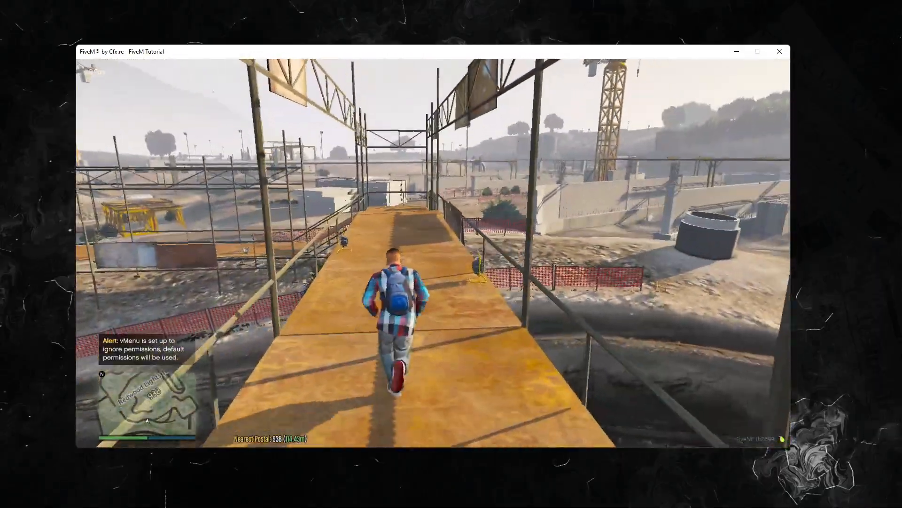
- Bring up vMenu in-game and start MP Ped Customization
key(F2)
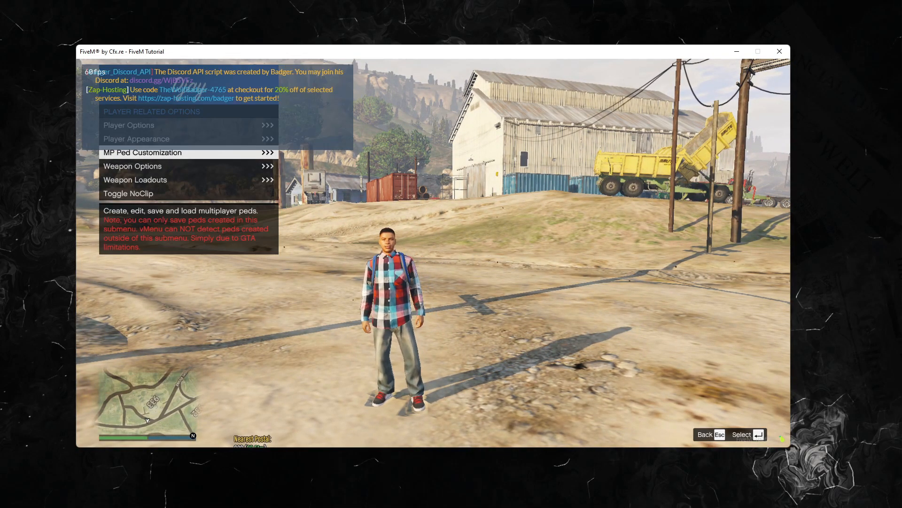
click(142, 153)
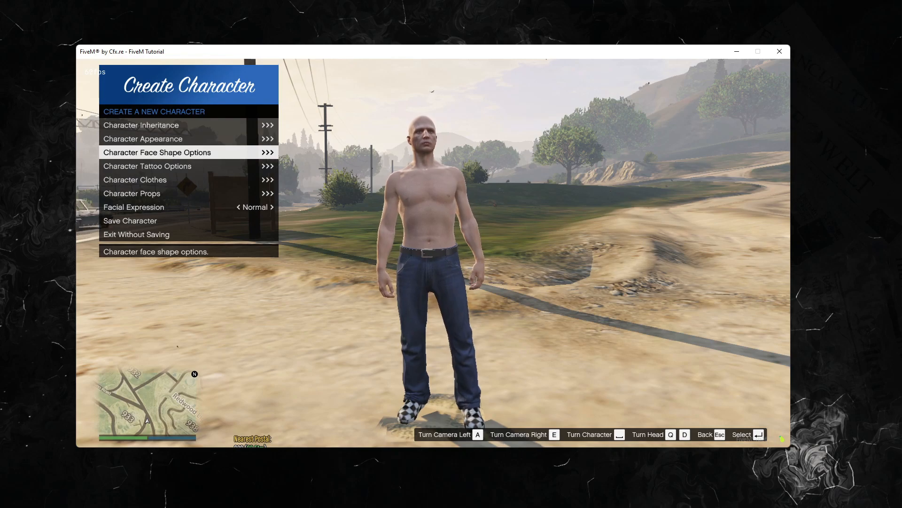
- Equip the SAST vest via Body Armor & Accessory 2, trying black and green variants, ending on black
click(135, 179)
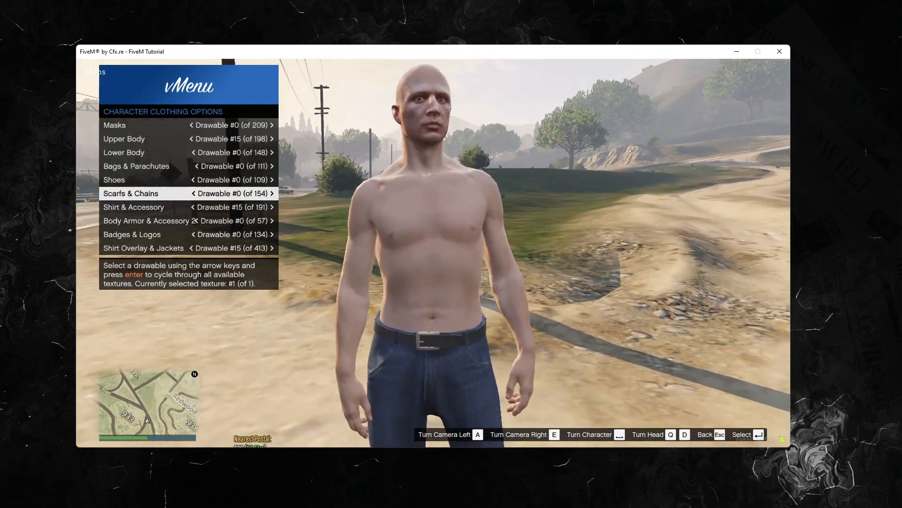
click(272, 193)
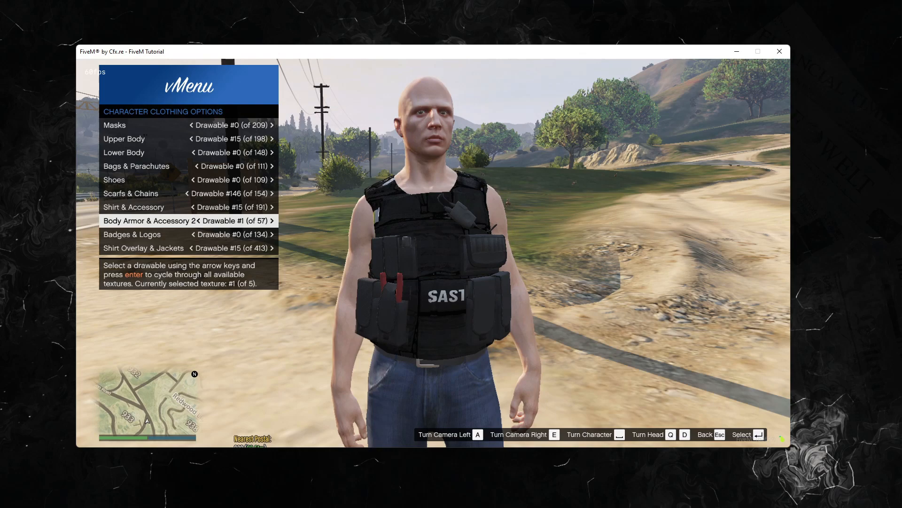
click(271, 220)
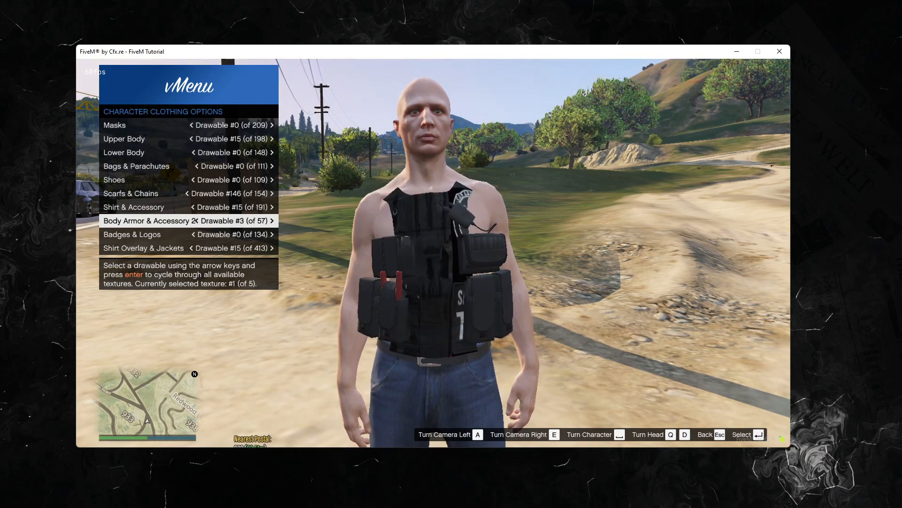
click(196, 220)
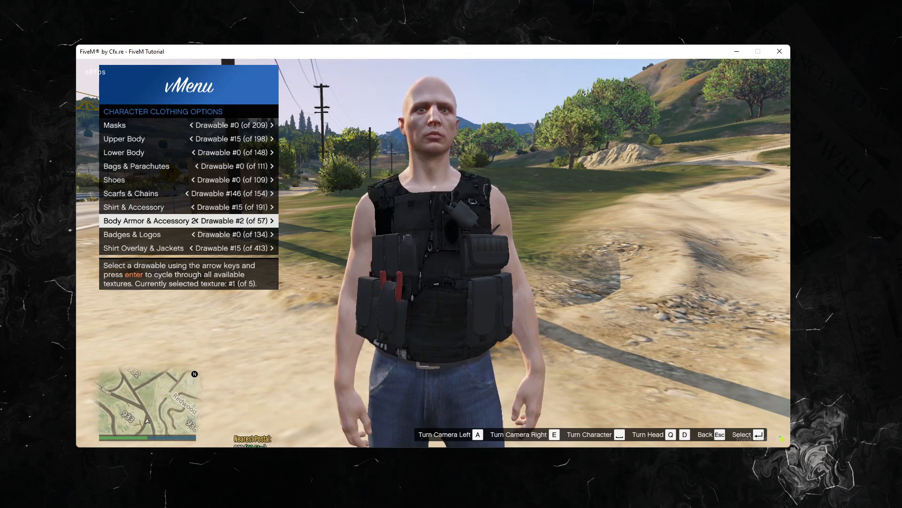
click(193, 220)
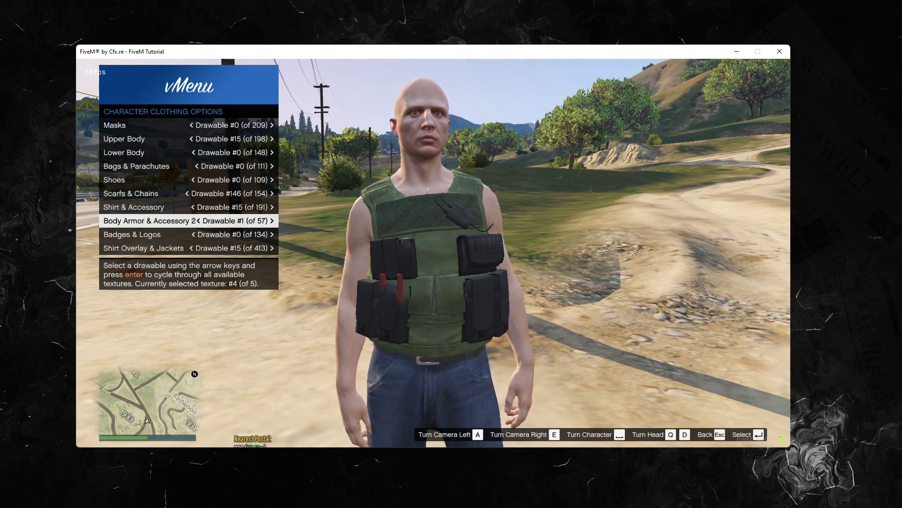
click(271, 220)
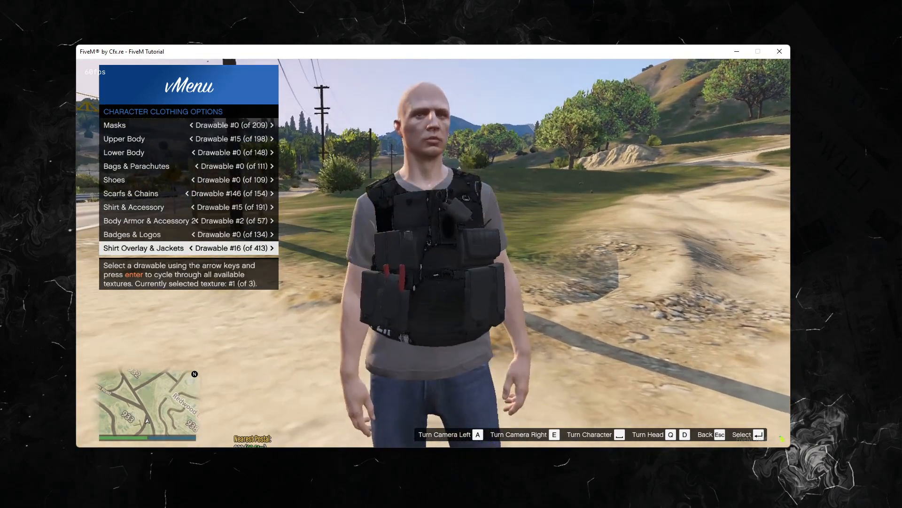
- Cycle Shirt Overlay & Jackets (#14, #405, #402, #412) under the vest, ending on the white patterned jacket
click(195, 247)
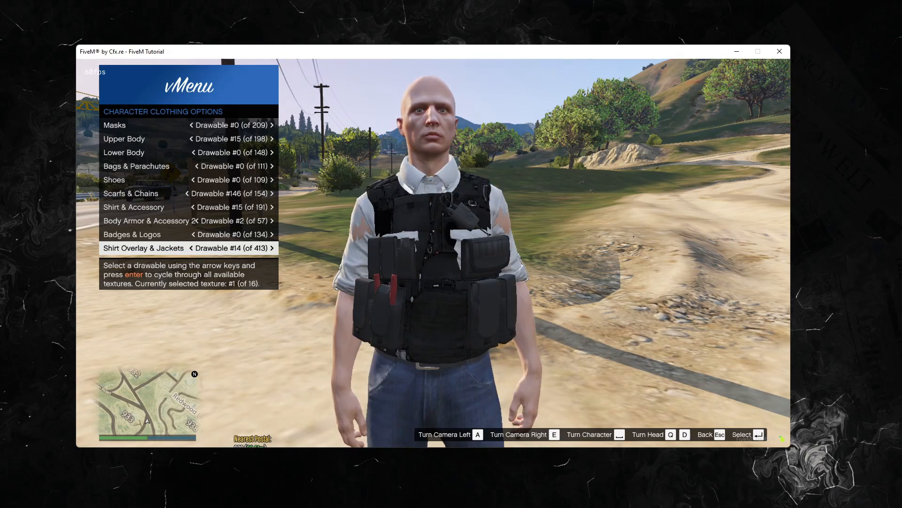
click(198, 248)
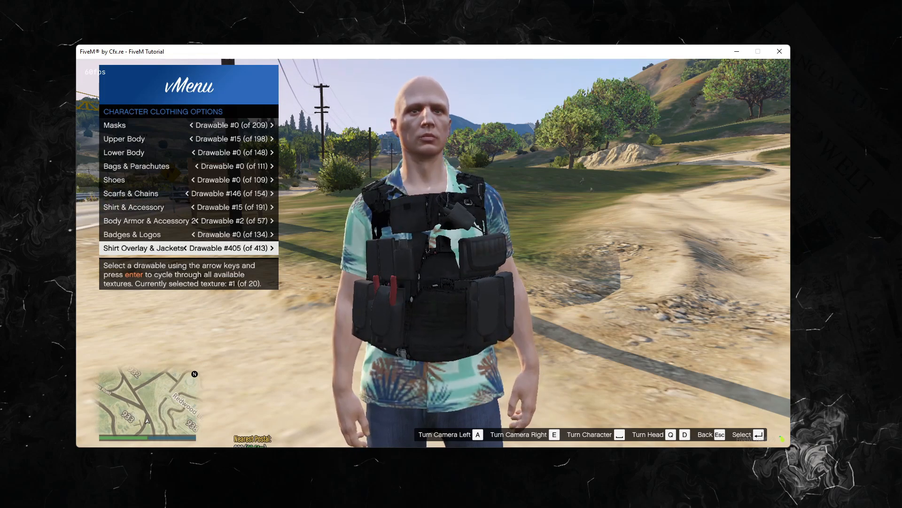
click(189, 249)
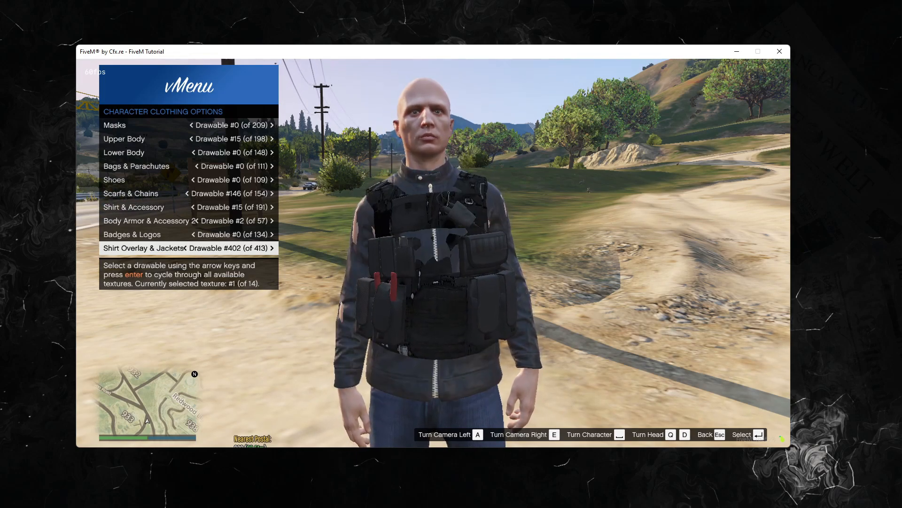
click(272, 247)
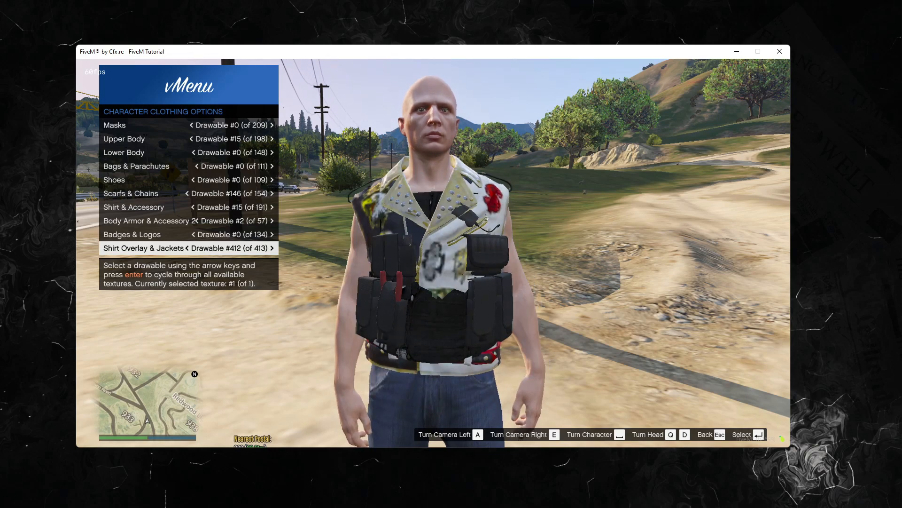